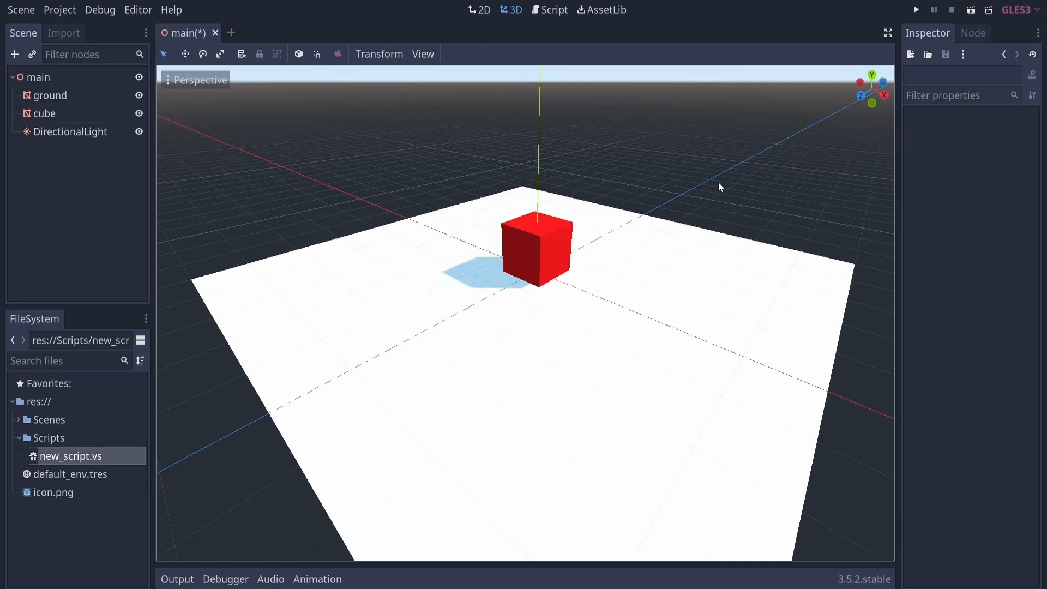
- Confirm the new folder and attach Orchestrator script tank_v_1.torch to the tank's RigidBody3D
{"action": "left_click", "coordinate": [554, 10]}
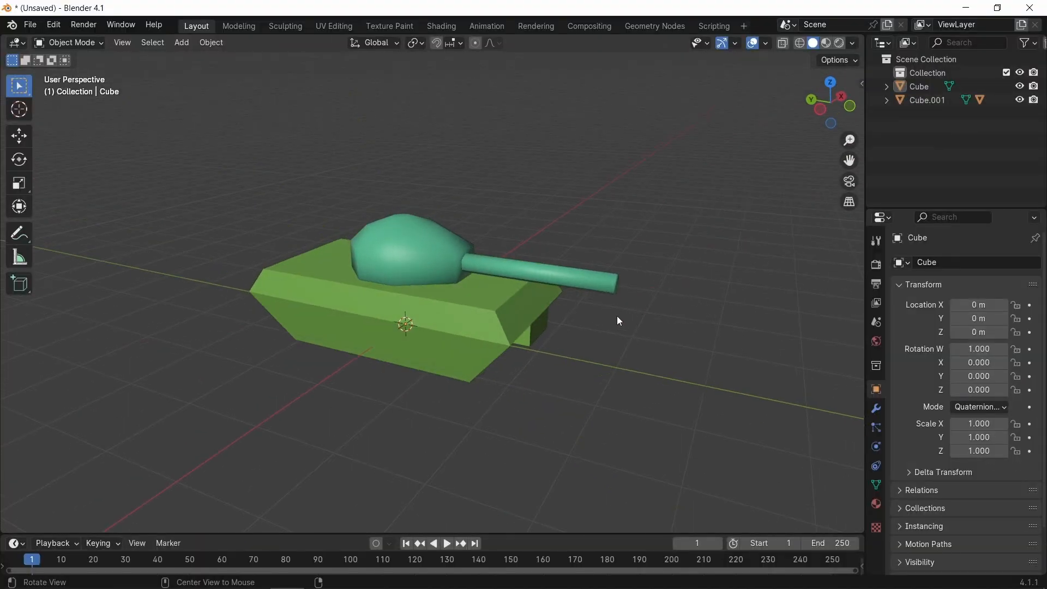
{"action": "key", "text": "Z"}
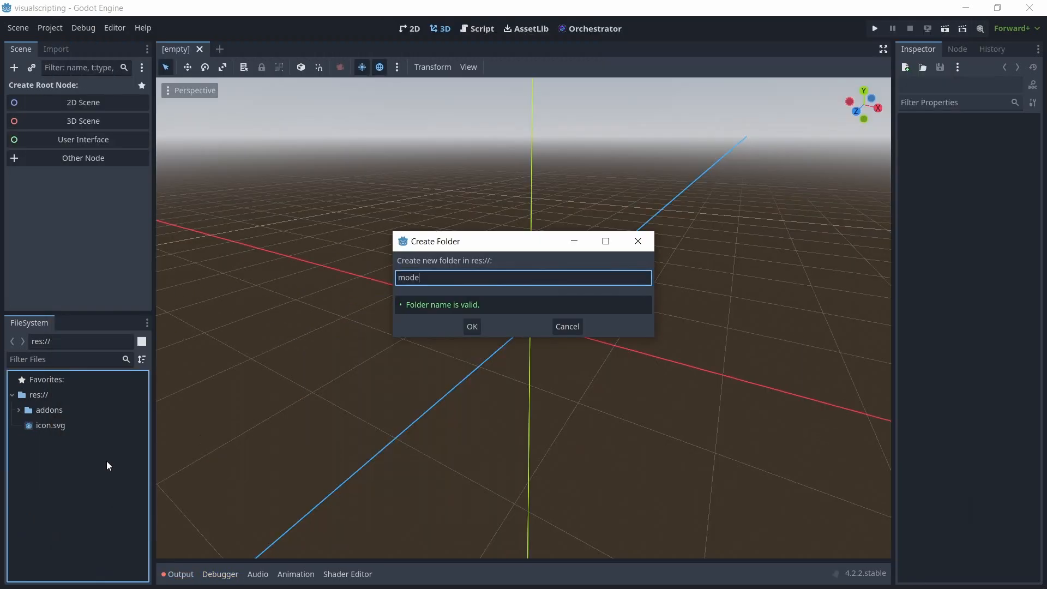
{"action": "left_click", "coordinate": [472, 326]}
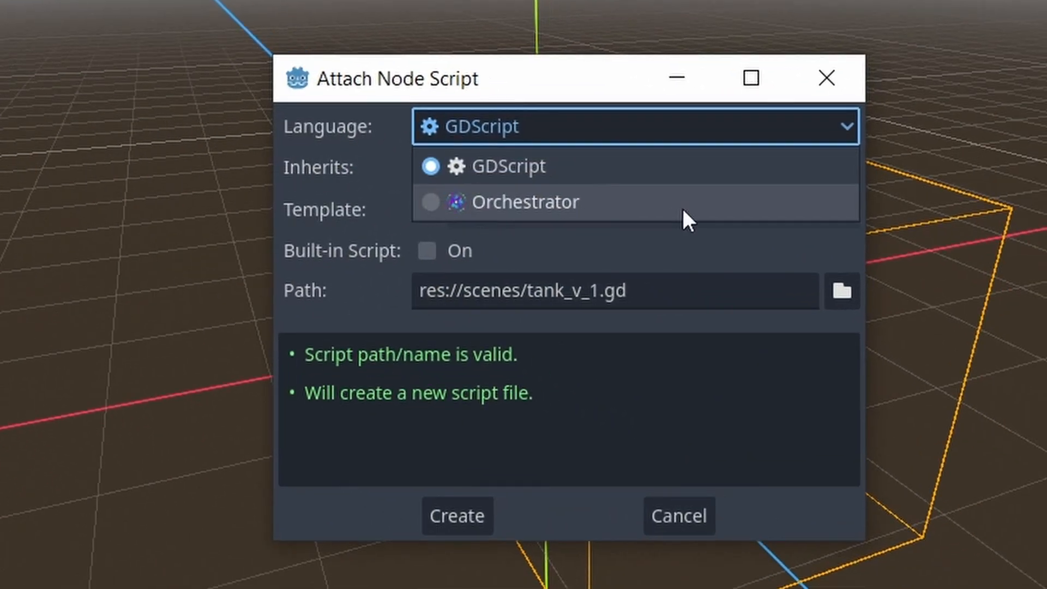
{"action": "left_click", "coordinate": [525, 201]}
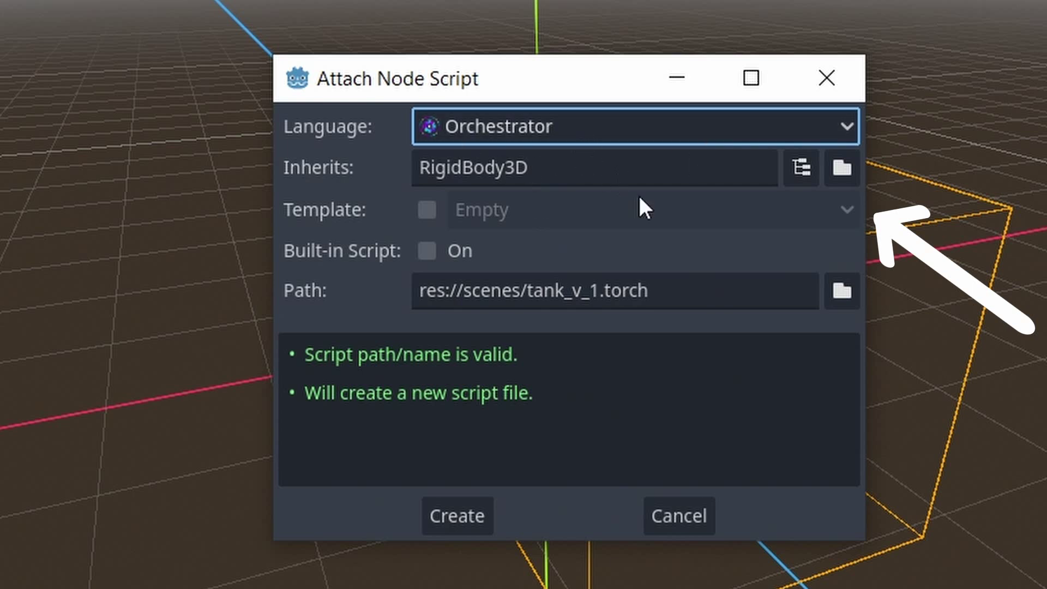
{"action": "left_click", "coordinate": [457, 516]}
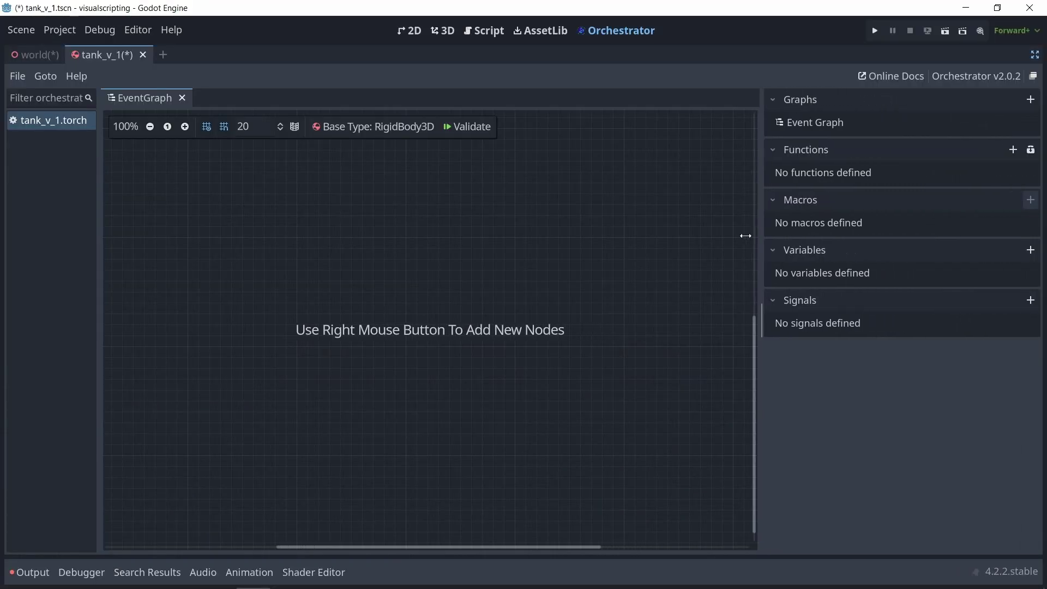
- Add a tank_speed variable and place a Get fire_rate node in the graph
{"action": "left_click", "coordinate": [1031, 250]}
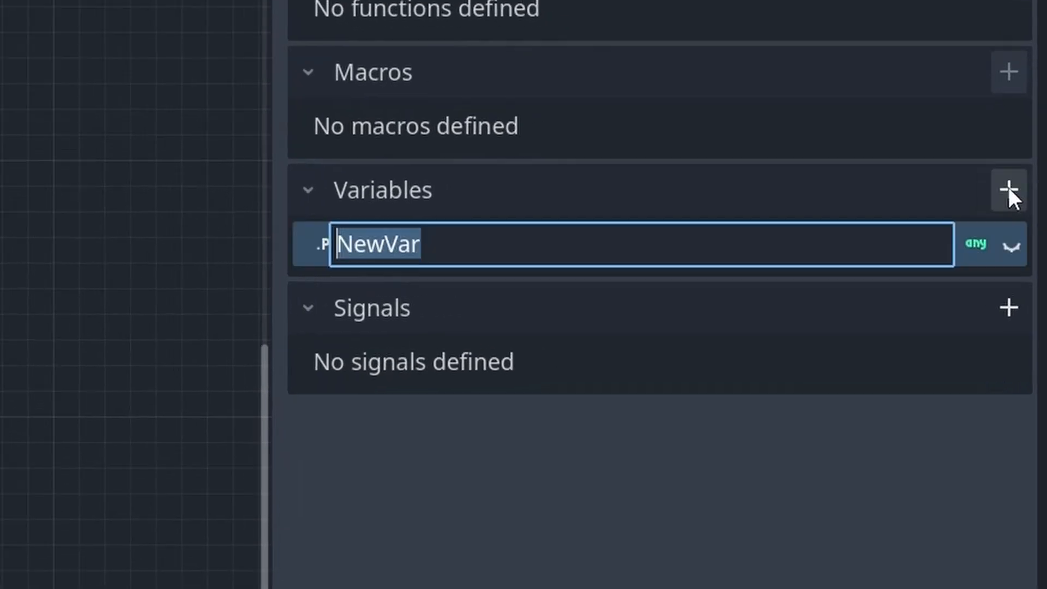
{"action": "type", "text": "tank_speed"}
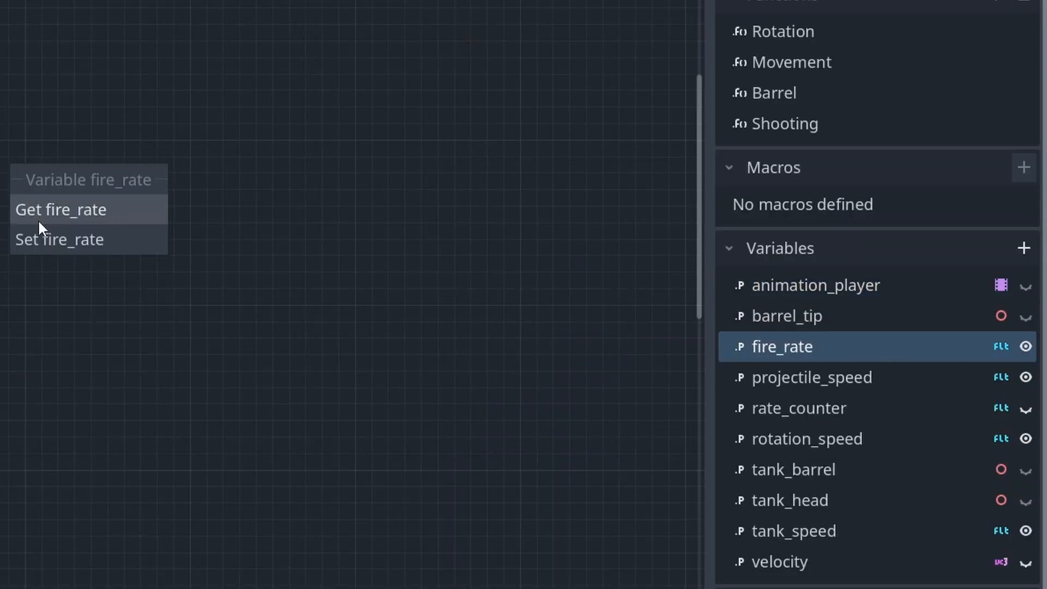
{"action": "left_click", "coordinate": [61, 209]}
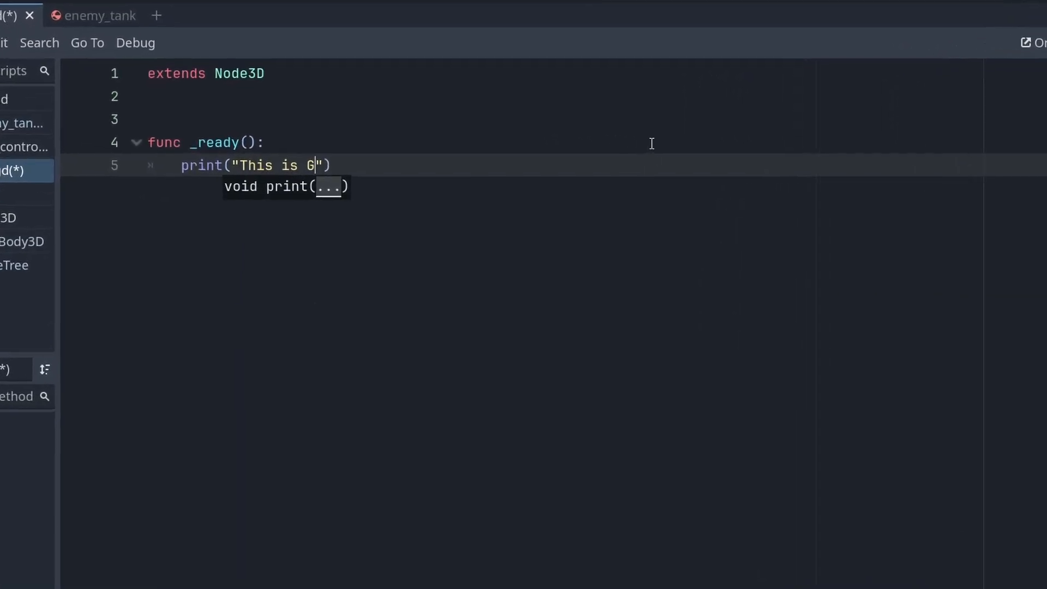
- Finish printing "This is GDScript!" in _ready() and add a Ready event to the graph
{"action": "type", "text": "DScript"}
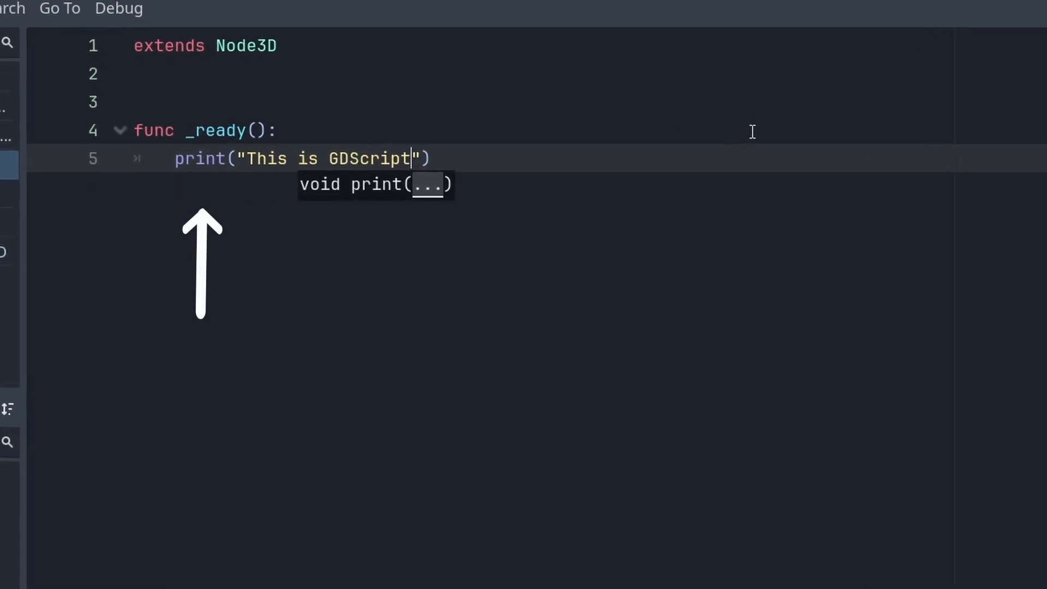
{"action": "type", "text": "!"}
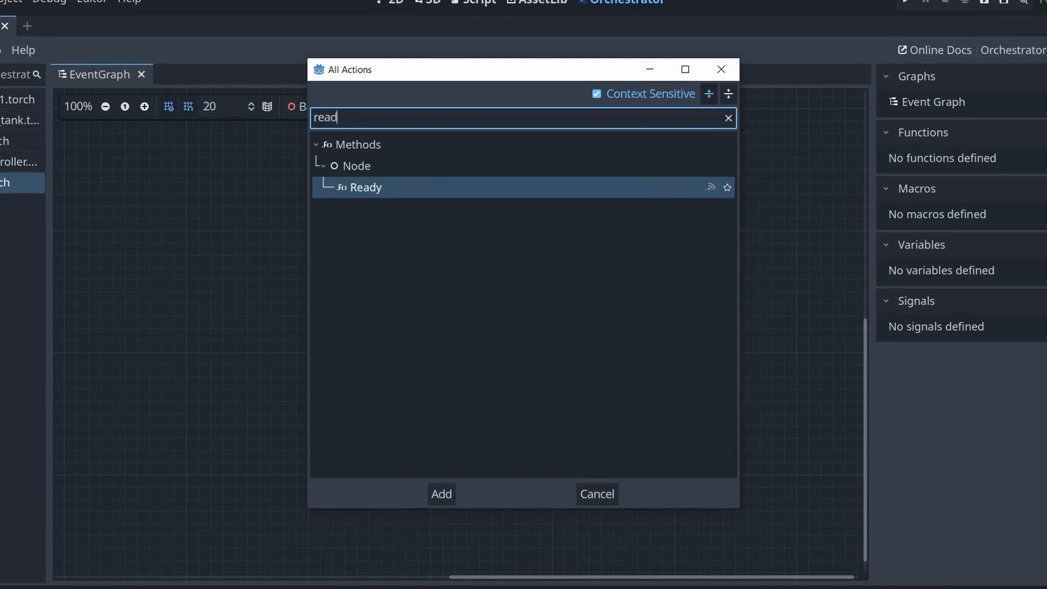
{"action": "left_click", "coordinate": [442, 494]}
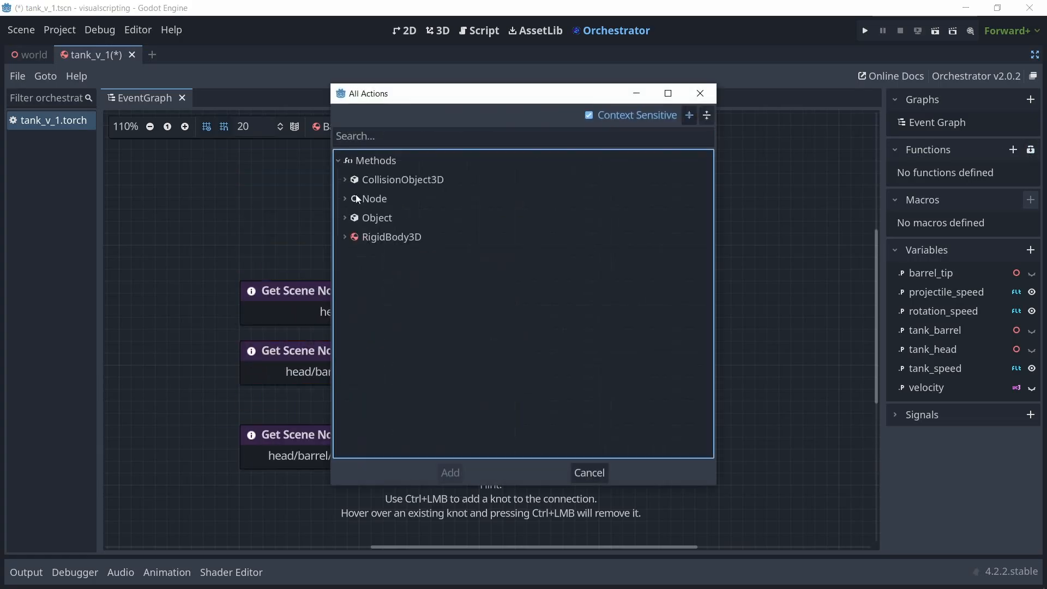
- Wire Action left, Branch, rotation_speed and Rotate Y nodes, then select Rotate Y for the right branch
{"action": "type", "text": "acti"}
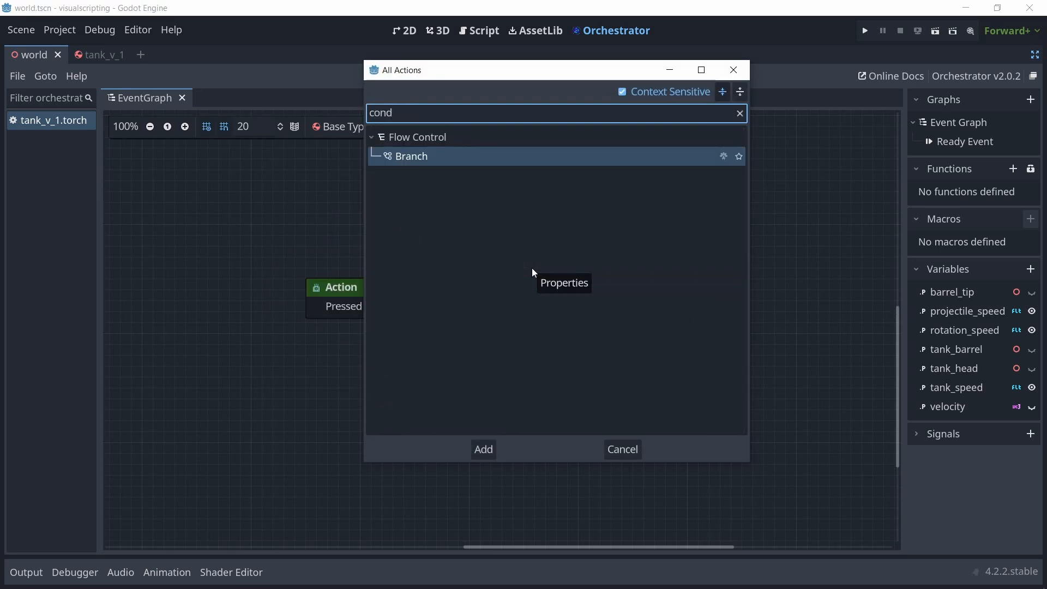
{"action": "left_click", "coordinate": [483, 450]}
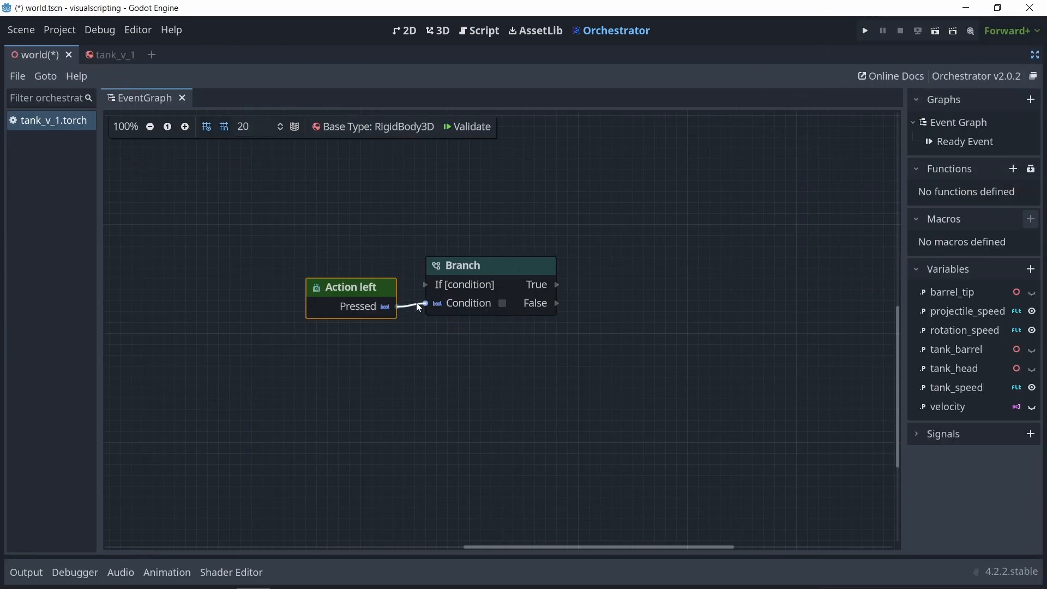
{"action": "type", "text": "rotat"}
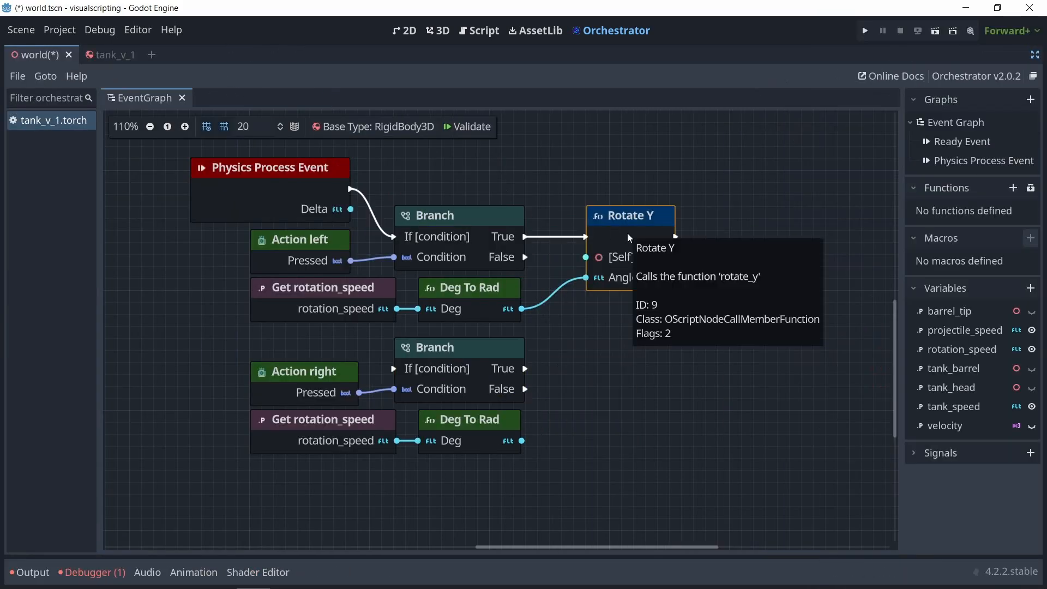
{"action": "left_click", "coordinate": [865, 31]}
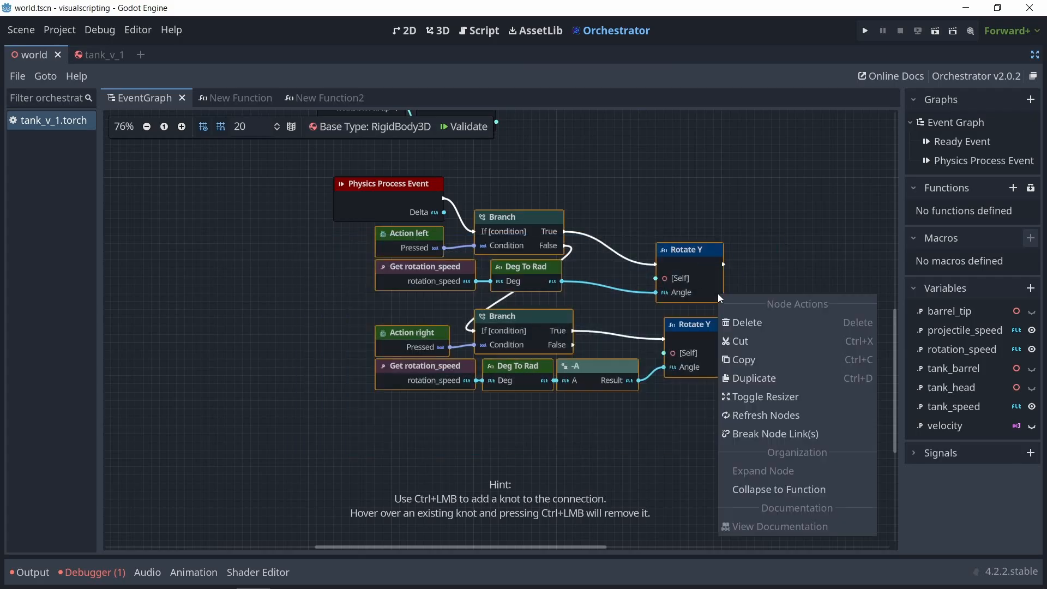
- Collapse the rotation nodes into a Rotation function and show the GDScript tank code
{"action": "left_click", "coordinate": [779, 490]}
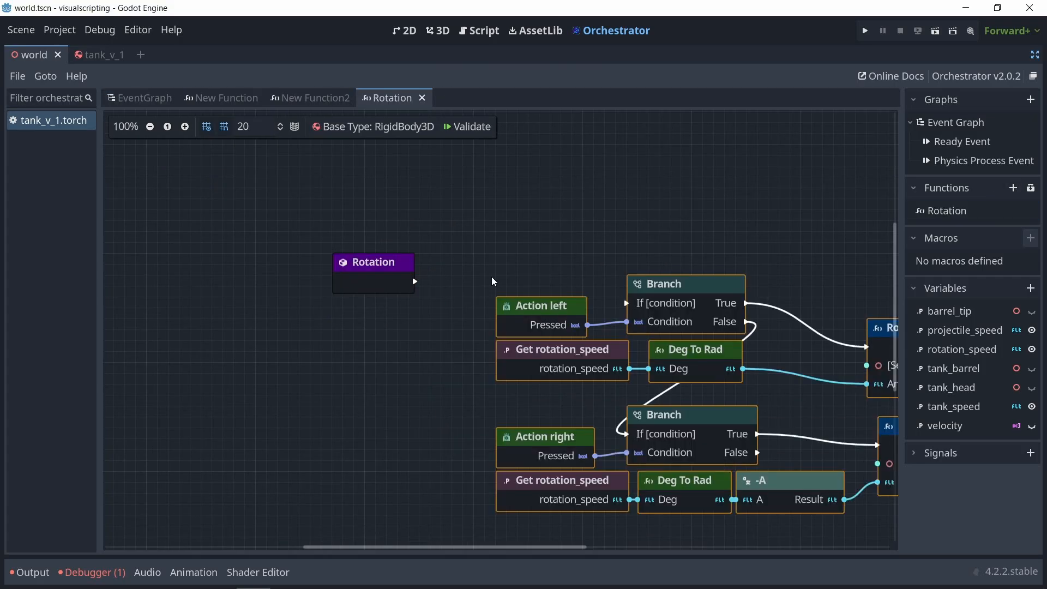
{"action": "left_click", "coordinate": [104, 55]}
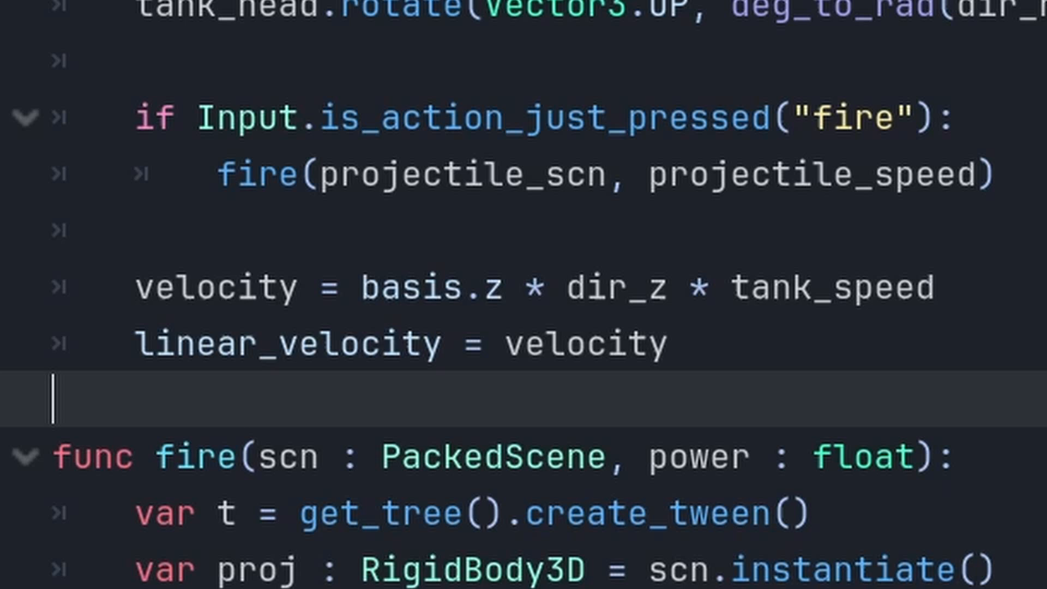
{"action": "left_click_drag", "start_coordinate": [137, 288], "coordinate": [661, 344]}
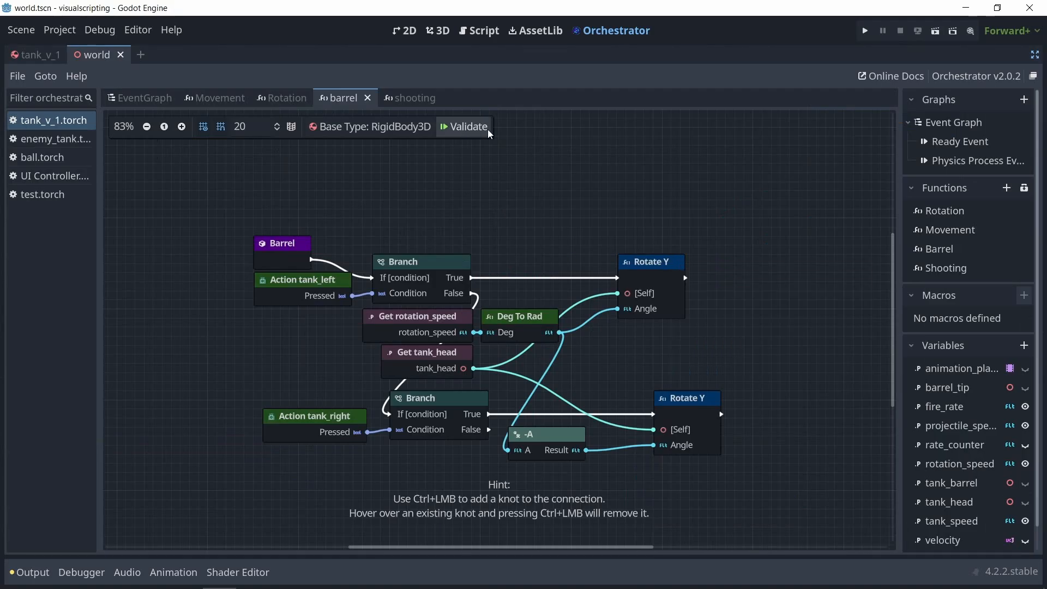
- Validate the tank_v_1 orchestration and dismiss the validation results
{"action": "left_click", "coordinate": [467, 126]}
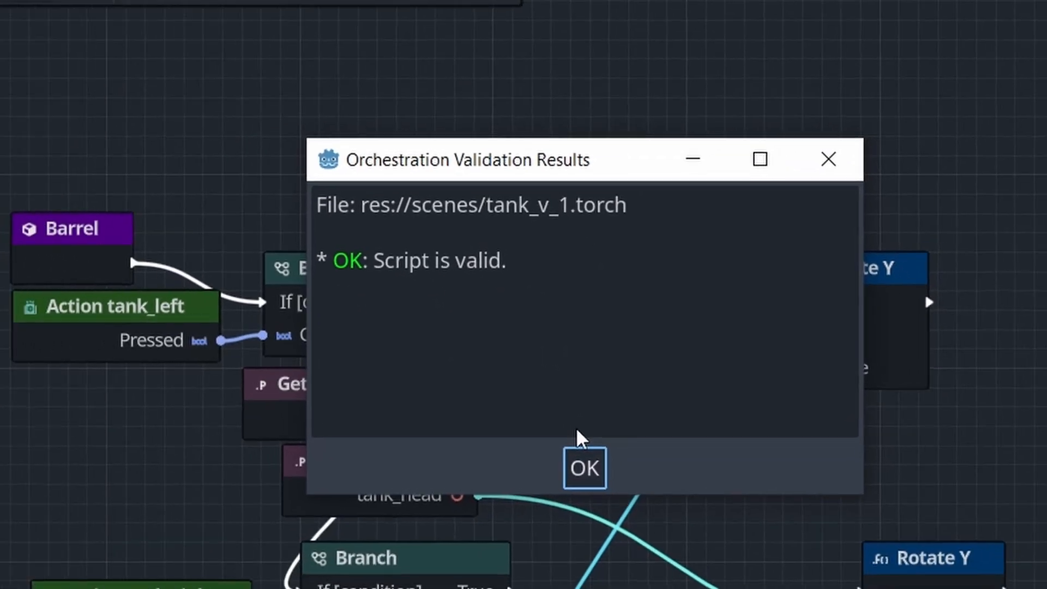
{"action": "left_click", "coordinate": [585, 469]}
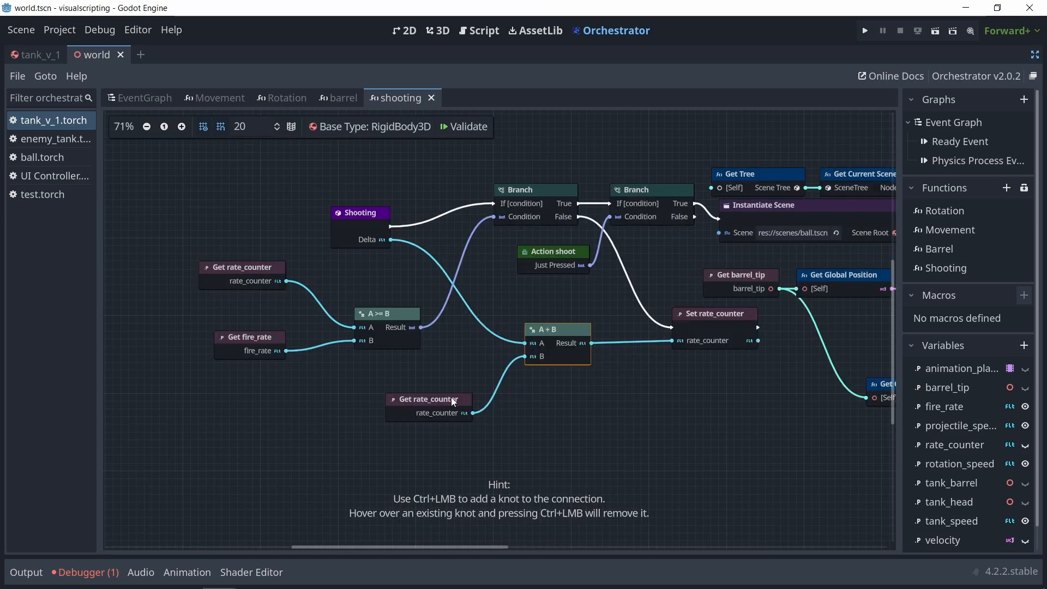
- Bring up the tank script's shooting graph with rate_counter and Branch nodes
{"action": "left_click", "coordinate": [864, 30]}
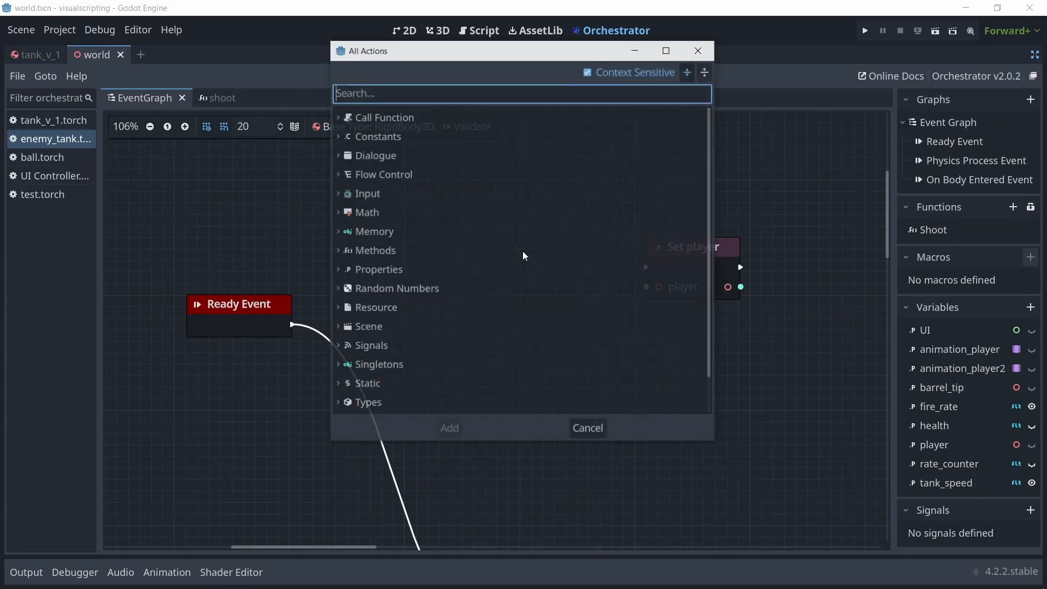
- Search All Actions for 'get node', then return to tank_v_1's shooting function
{"action": "type", "text": "get no"}
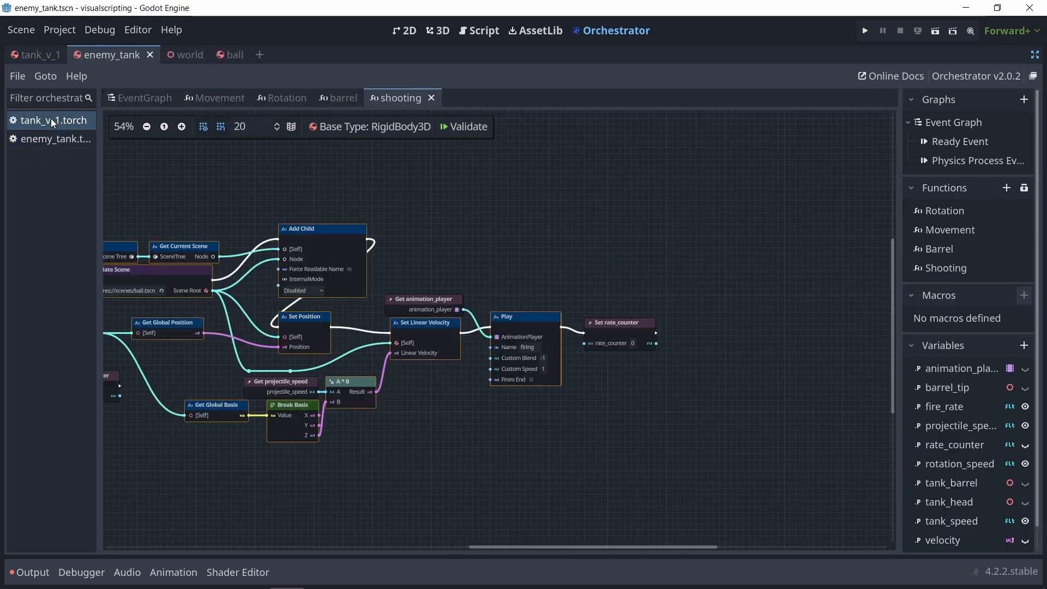
- Copy tank_v_1's shooting nodes and paste them into enemy_tank.torch's shoot function
{"action": "left_click", "coordinate": [181, 126]}
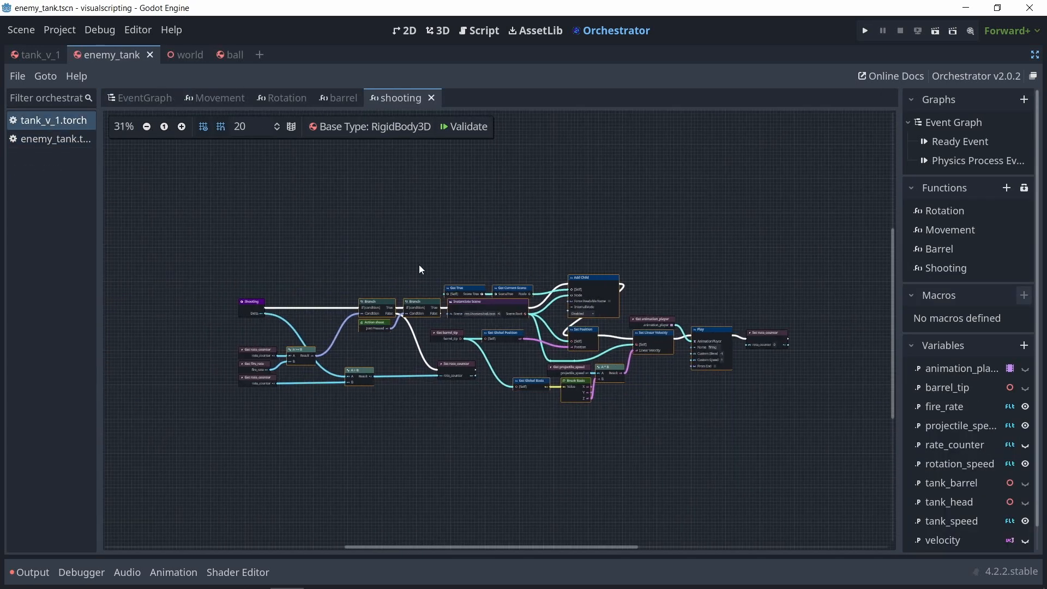
{"action": "left_click", "coordinate": [49, 139]}
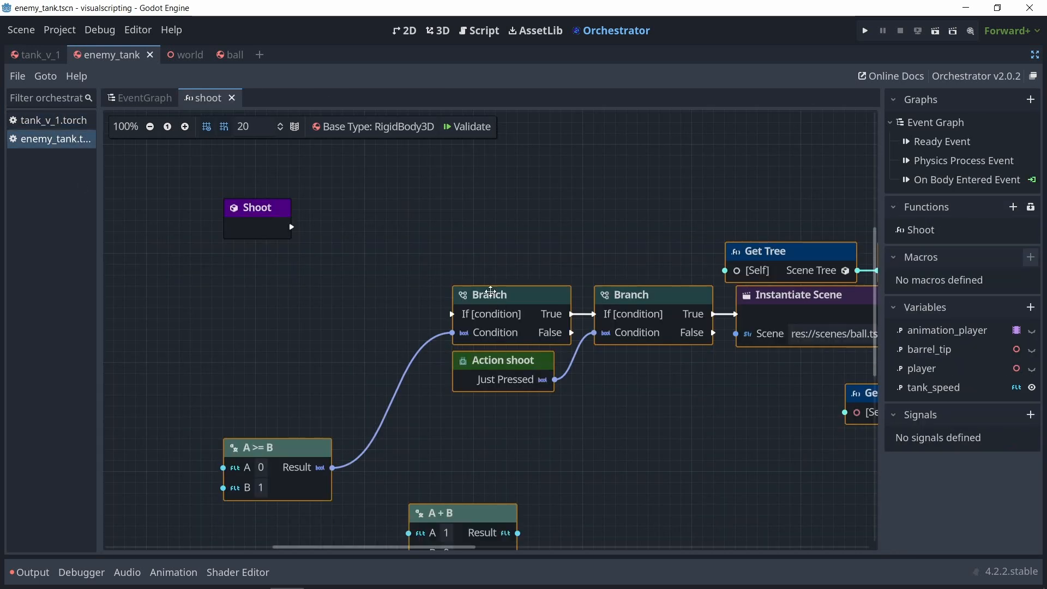
{"action": "left_click", "coordinate": [148, 126]}
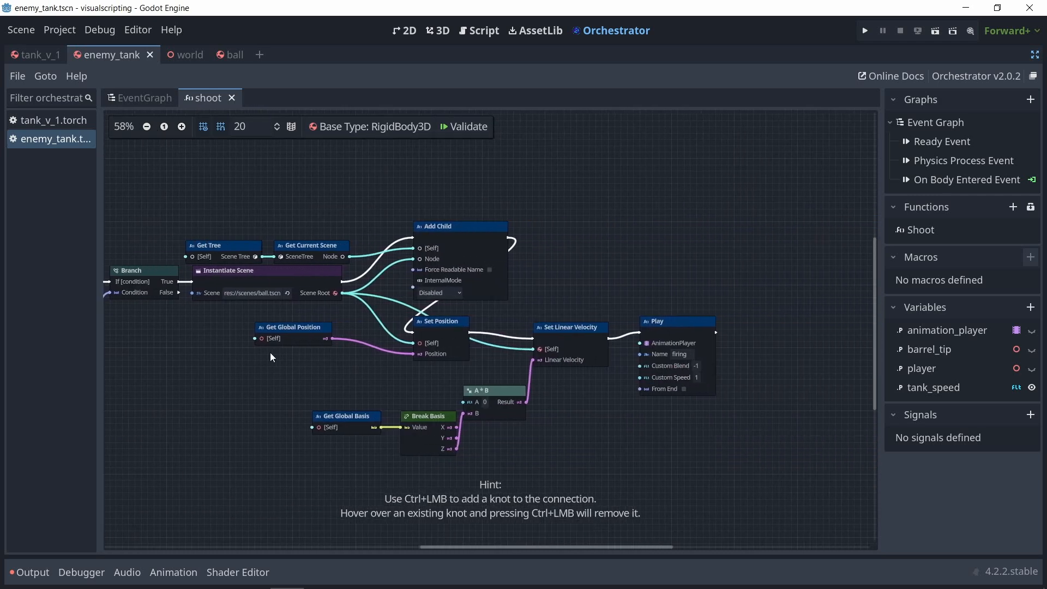
{"action": "left_click", "coordinate": [864, 30]}
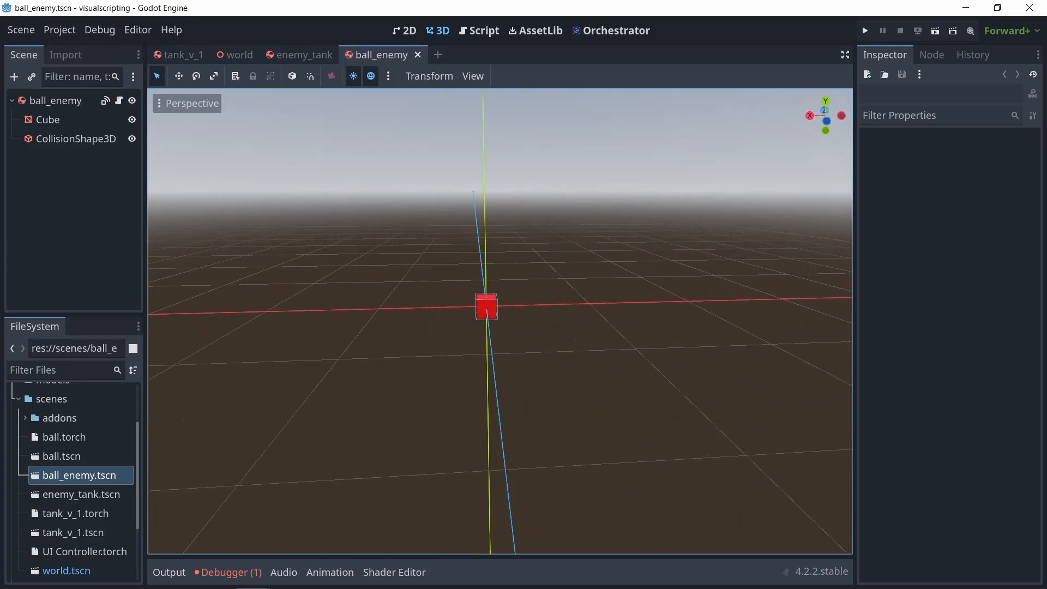
- Open the enemy_tank scene and play its red-flashing tank_hit animation
{"action": "left_click", "coordinate": [865, 30]}
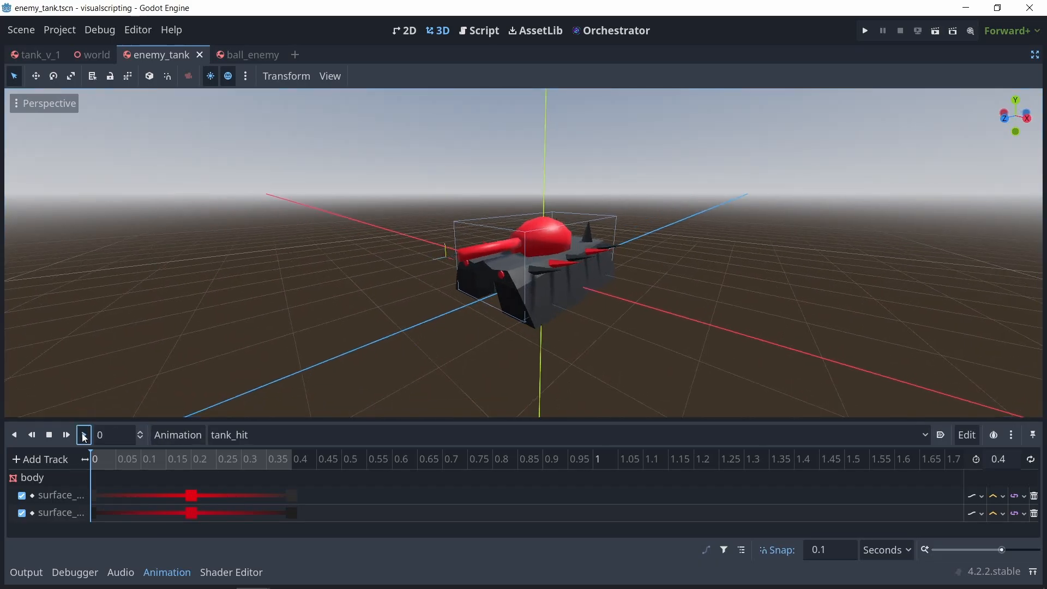
{"action": "left_click", "coordinate": [82, 435]}
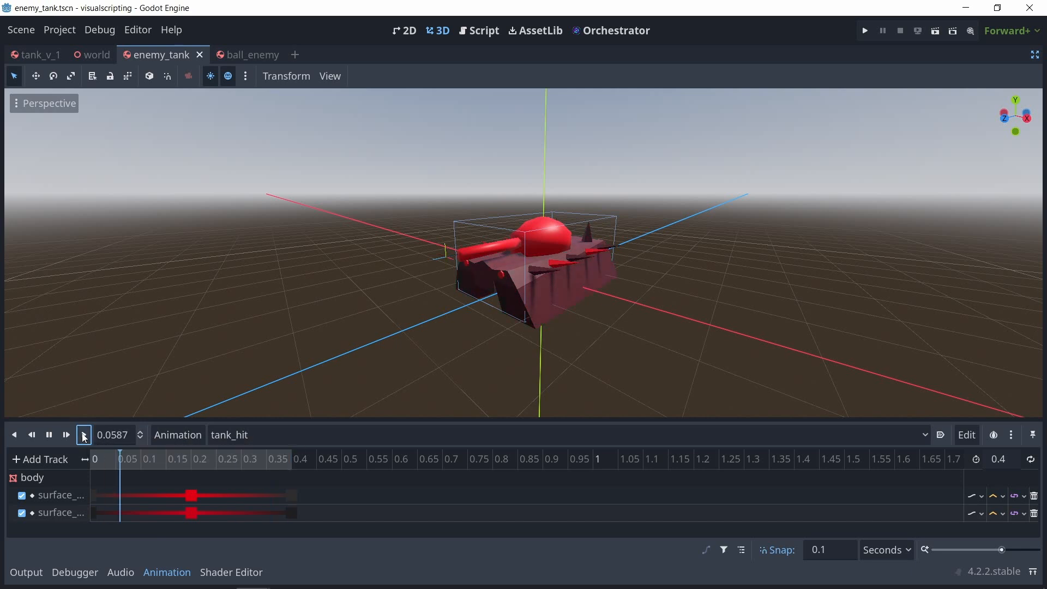
{"action": "left_click", "coordinate": [616, 30]}
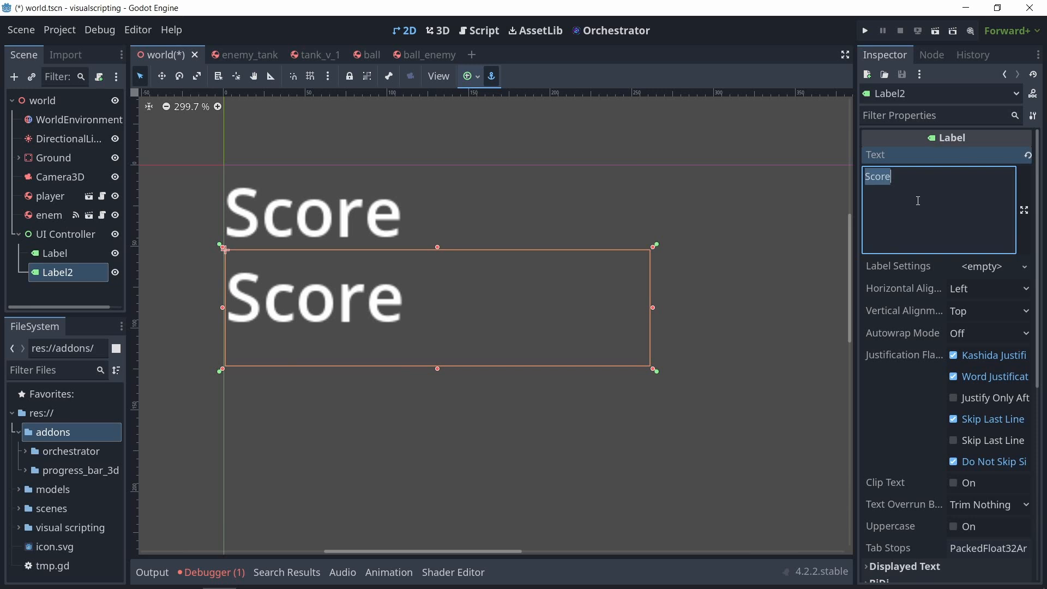
- Change Label2's text to 'Health:' so it appears beneath the Score label
{"action": "type", "text": "Health:"}
{"action": "type", "text": "1"}
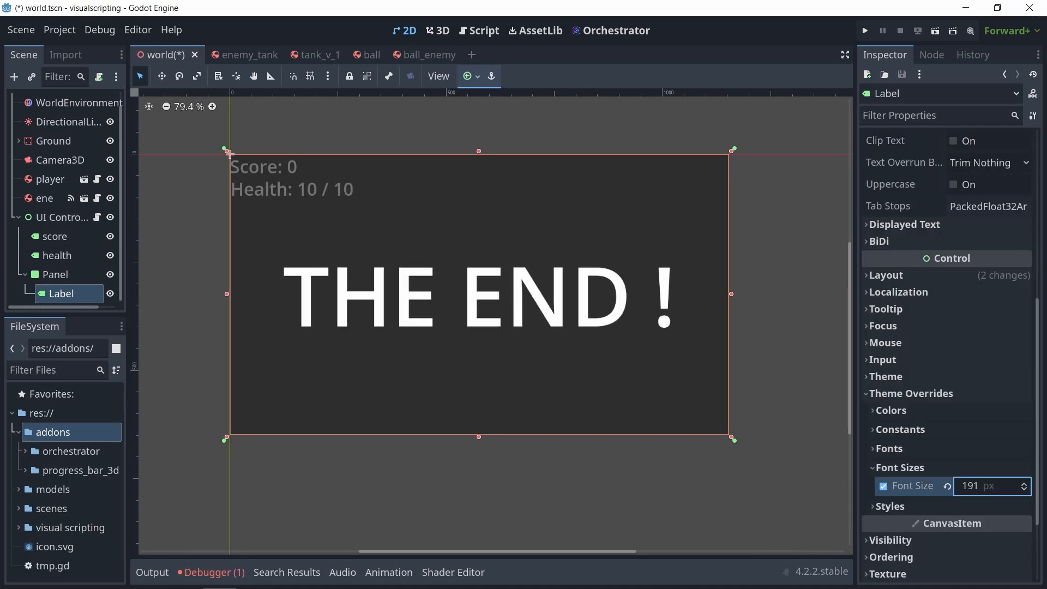
- Set the 'THE END !' label's font size override to 91 px
{"action": "type", "text": "91"}
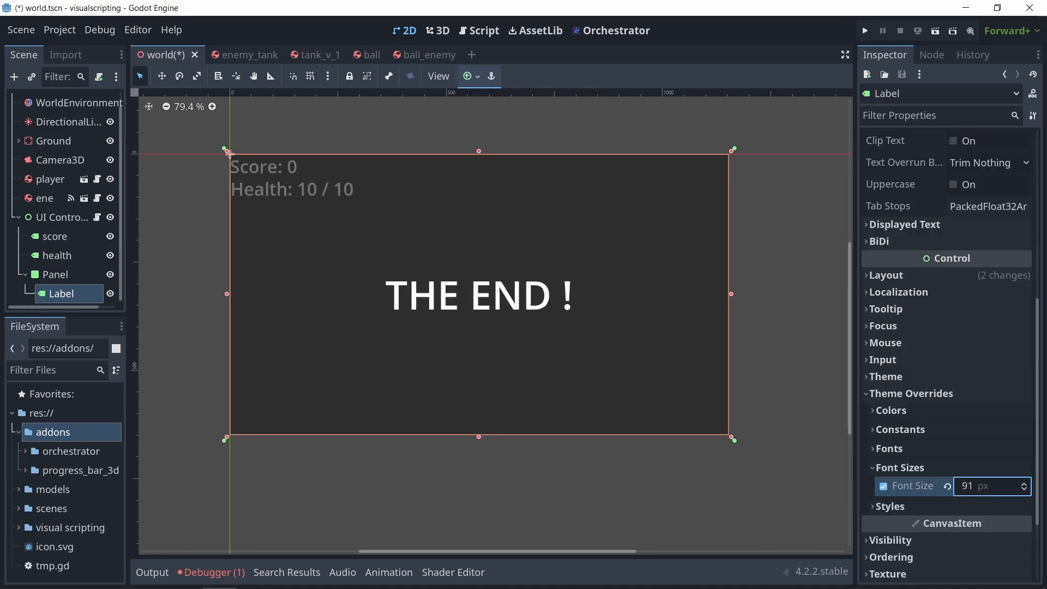
{"action": "left_click", "coordinate": [864, 30]}
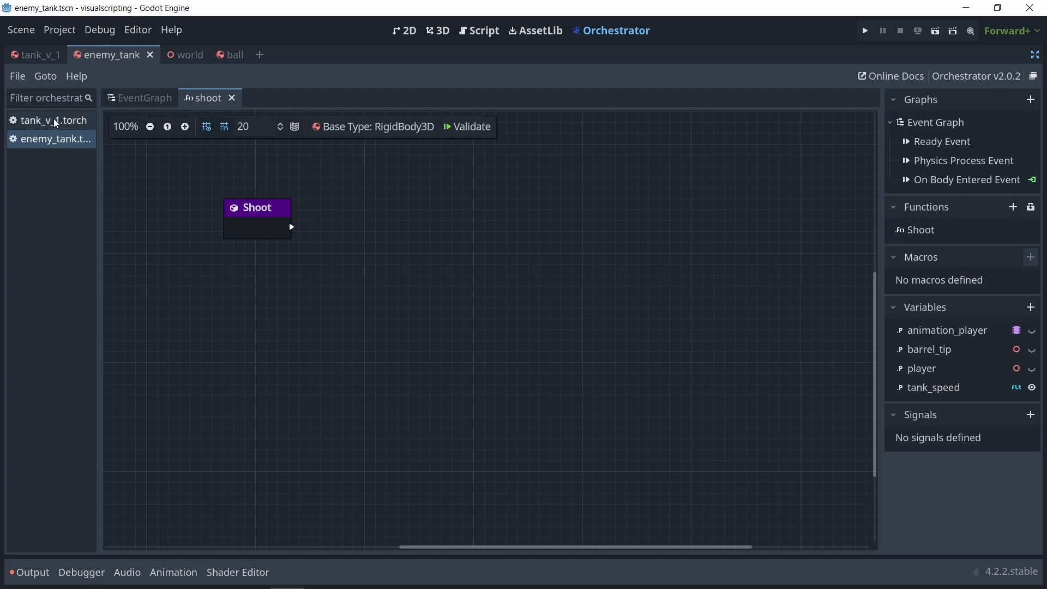
- Select the tank_v_1.torch graph and run the project to test the tank game
{"action": "left_click", "coordinate": [50, 120]}
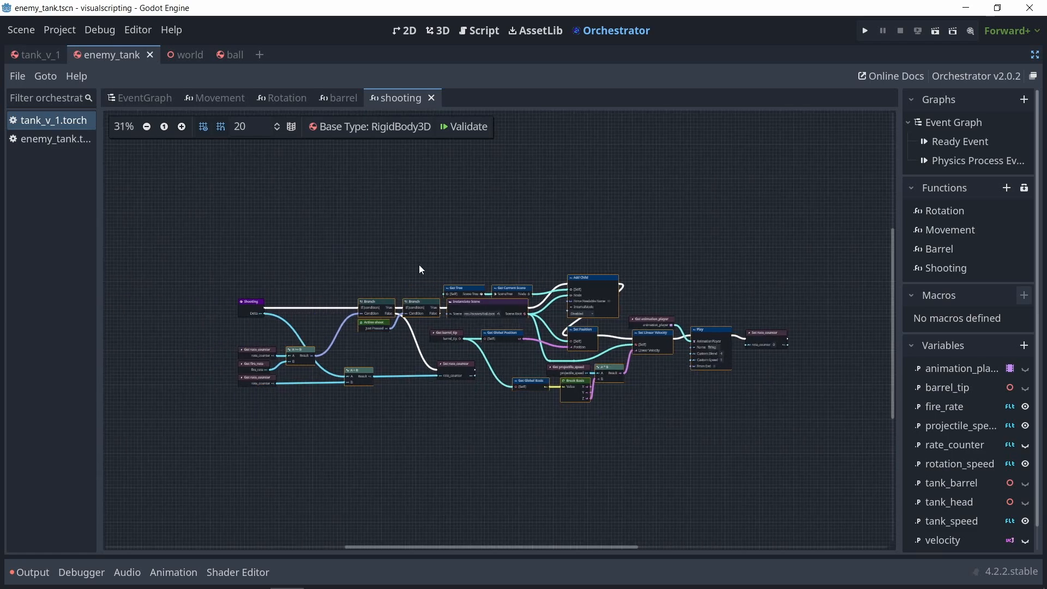
{"action": "left_click", "coordinate": [864, 31]}
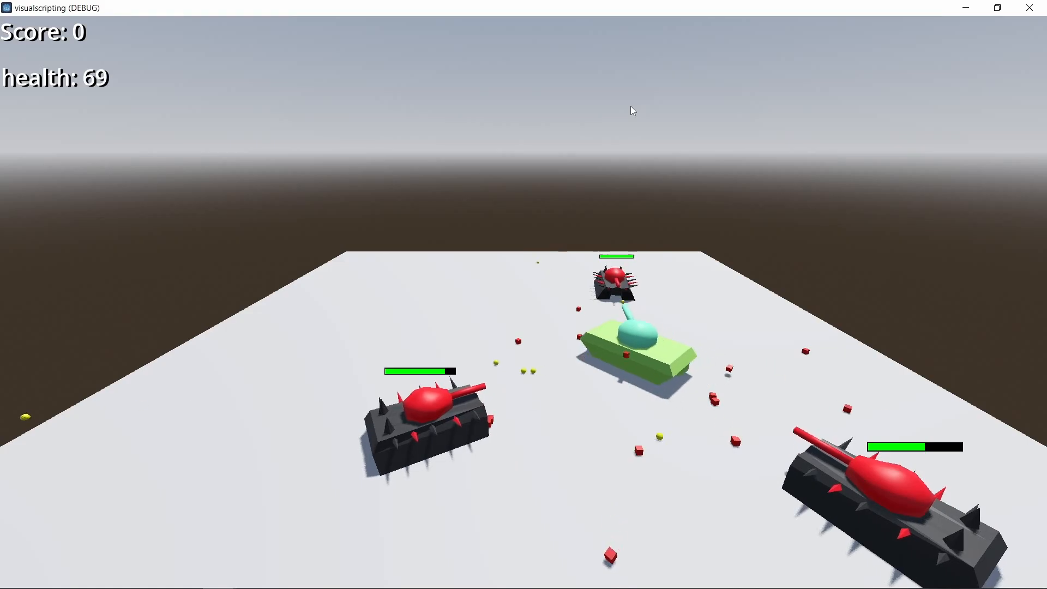